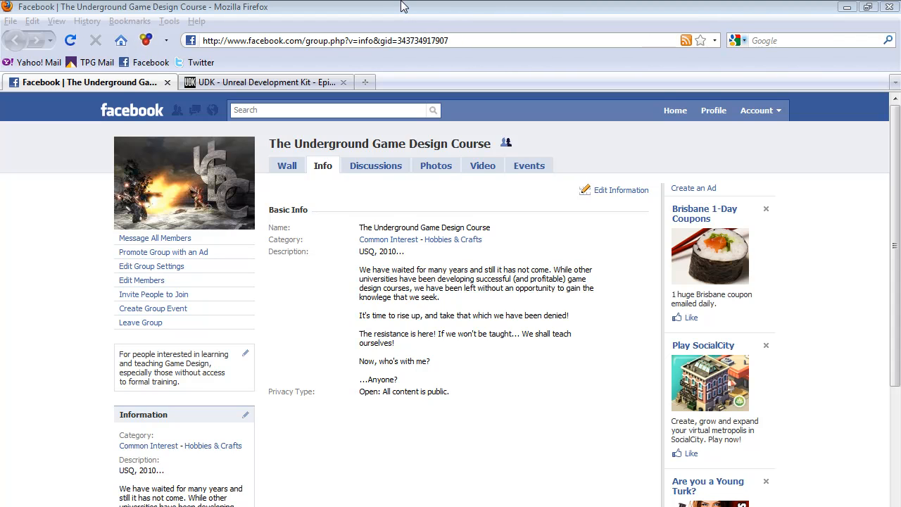
{"action": "mouse_move", "coordinate": [316, 6]}
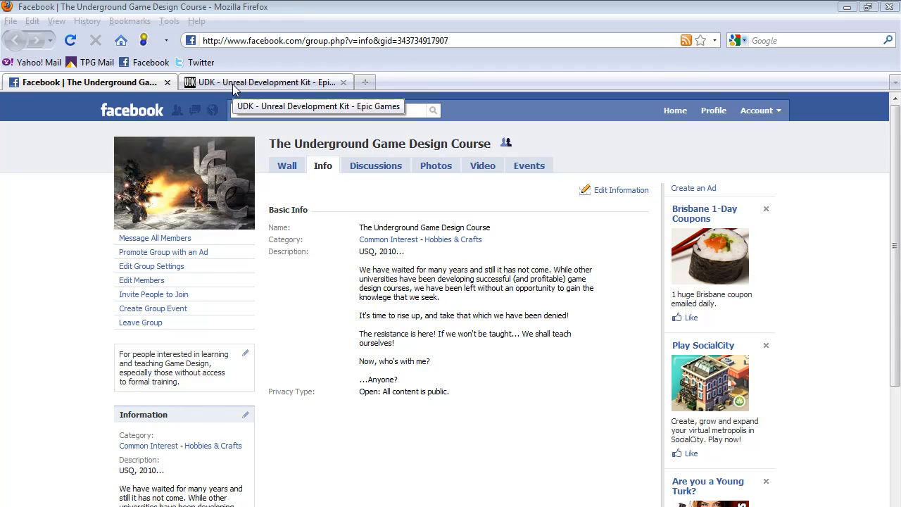
Switch to the already-loaded UDK home page at udk.com.
{"action": "left_click", "coordinate": [265, 81]}
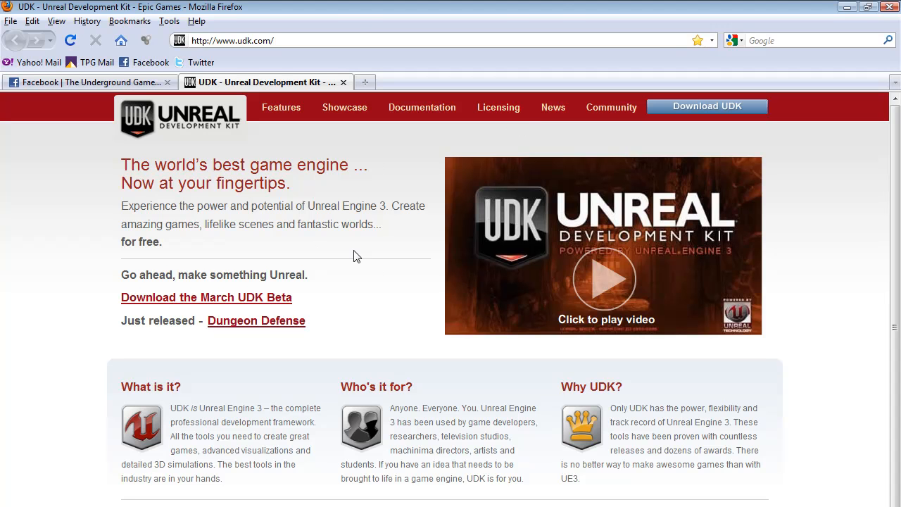
{"action": "mouse_move", "coordinate": [360, 23]}
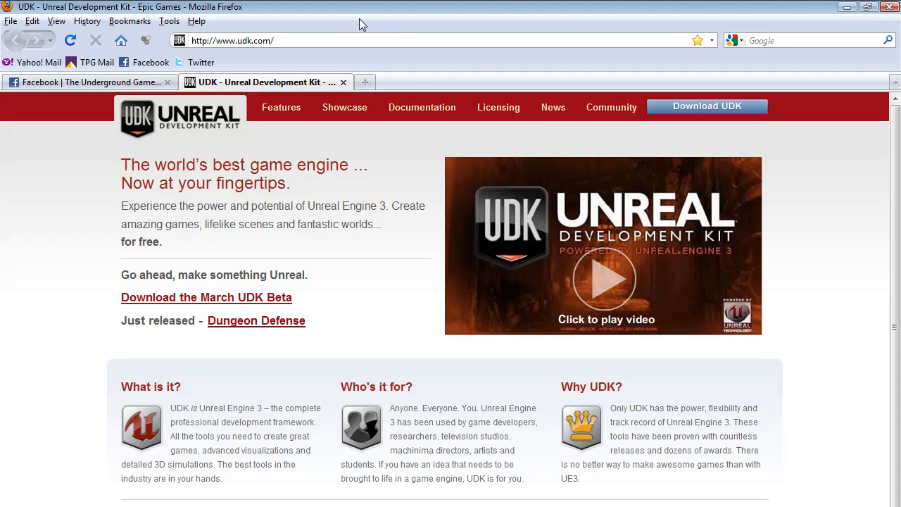
{"action": "mouse_move", "coordinate": [707, 107]}
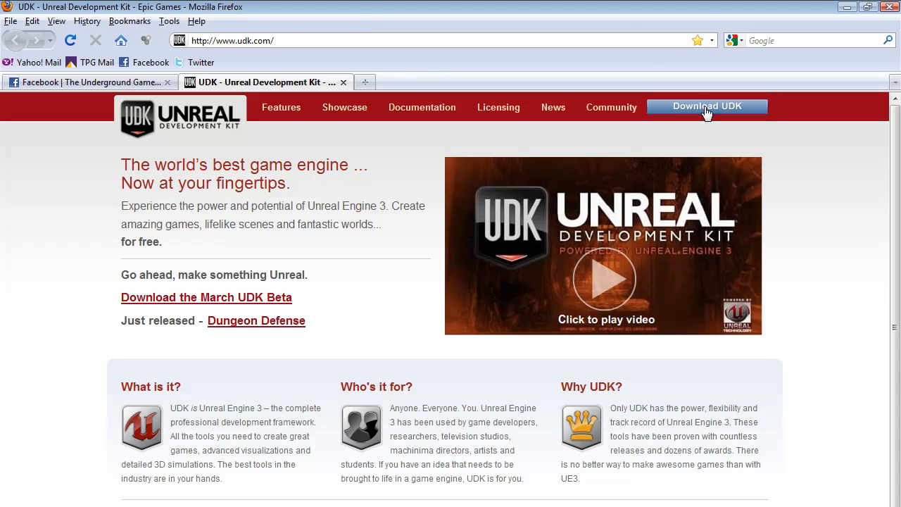
Show the UDK download page listing the March 2010 beta and previous versions.
{"action": "left_click", "coordinate": [707, 107]}
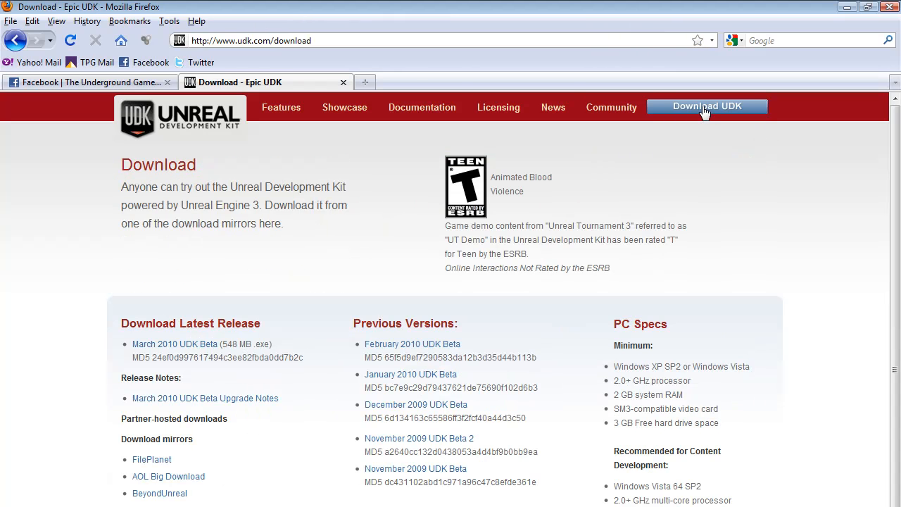
{"action": "mouse_move", "coordinate": [98, 367]}
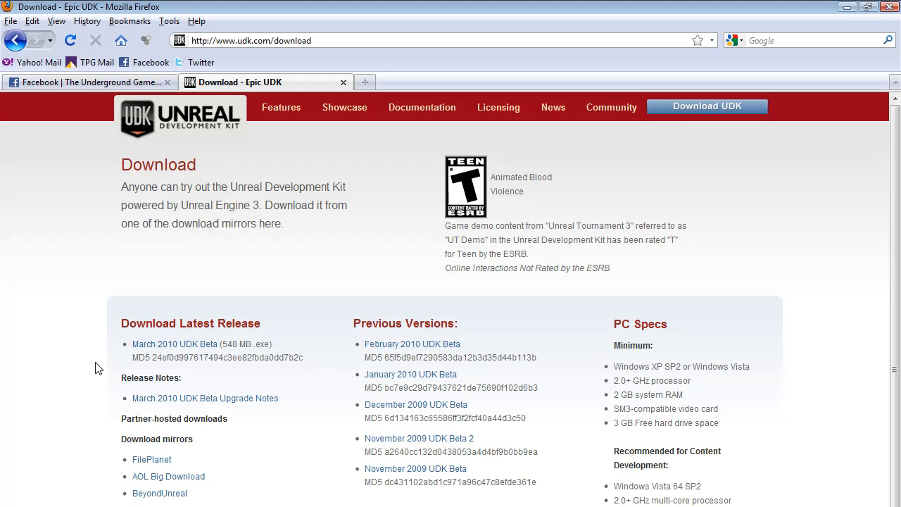
{"action": "mouse_move", "coordinate": [53, 392]}
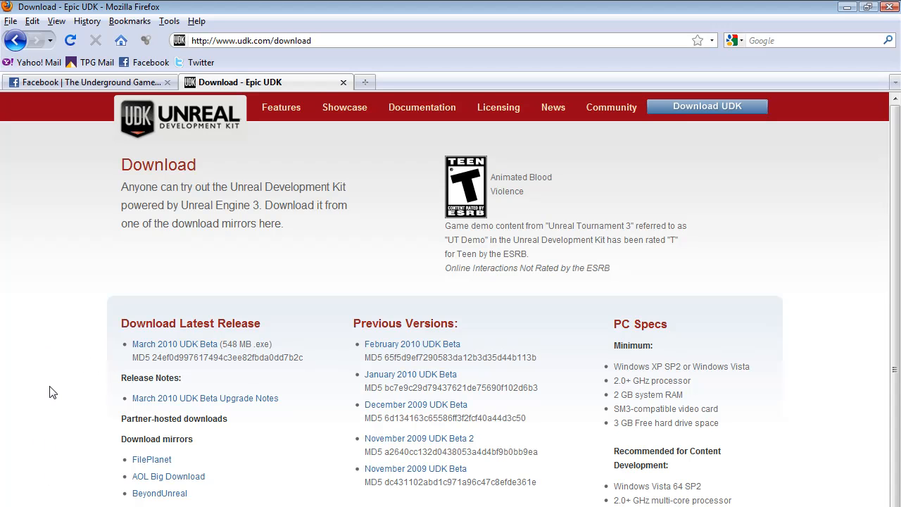
{"action": "mouse_move", "coordinate": [135, 355]}
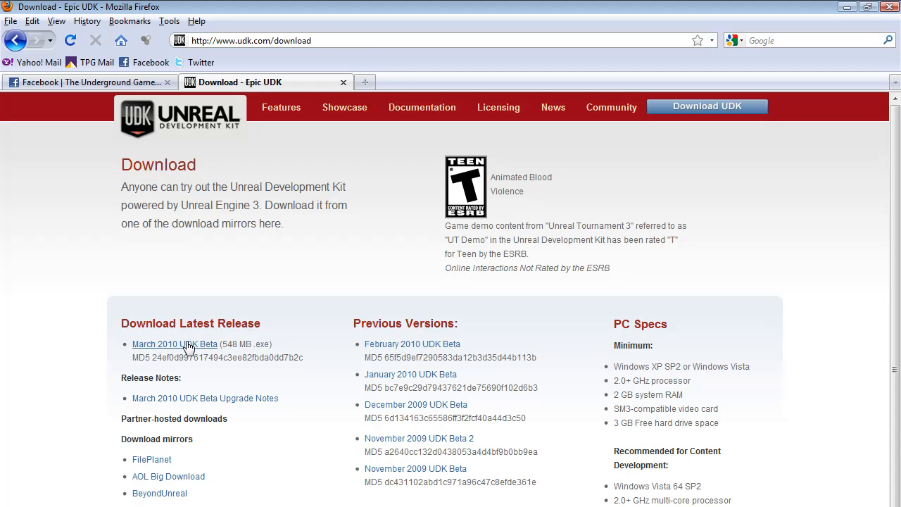
{"action": "mouse_move", "coordinate": [293, 470]}
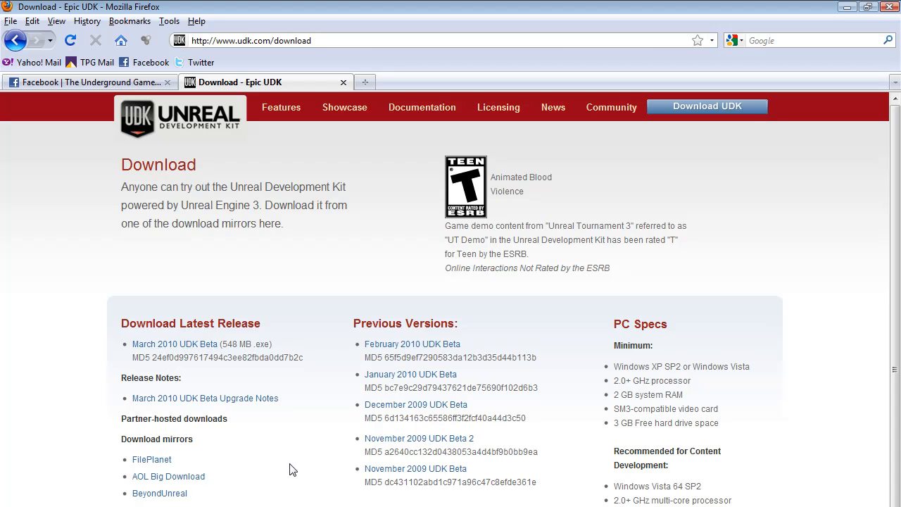
{"action": "mouse_move", "coordinate": [416, 141]}
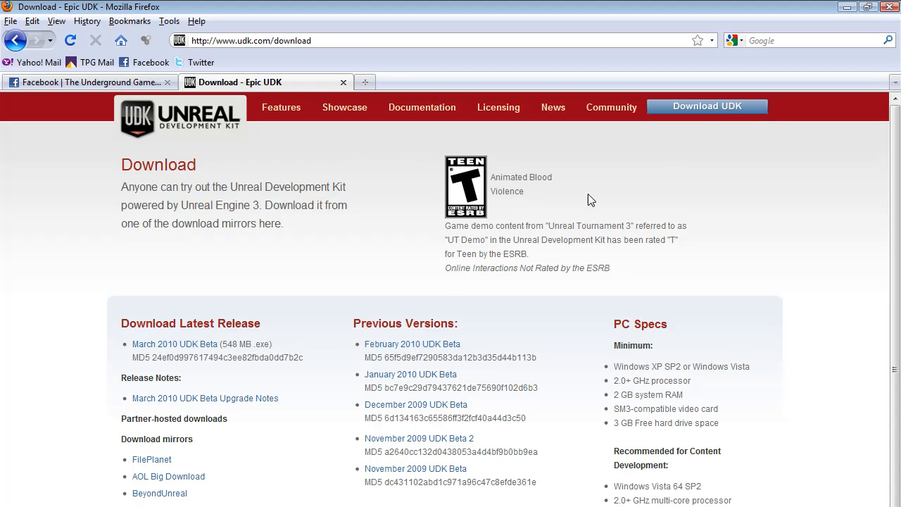
{"action": "mouse_move", "coordinate": [238, 411]}
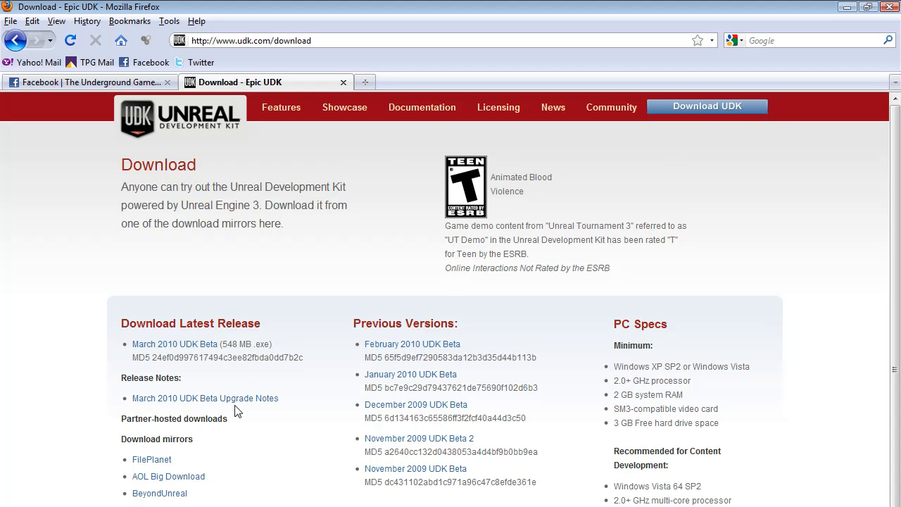
{"action": "mouse_move", "coordinate": [336, 225]}
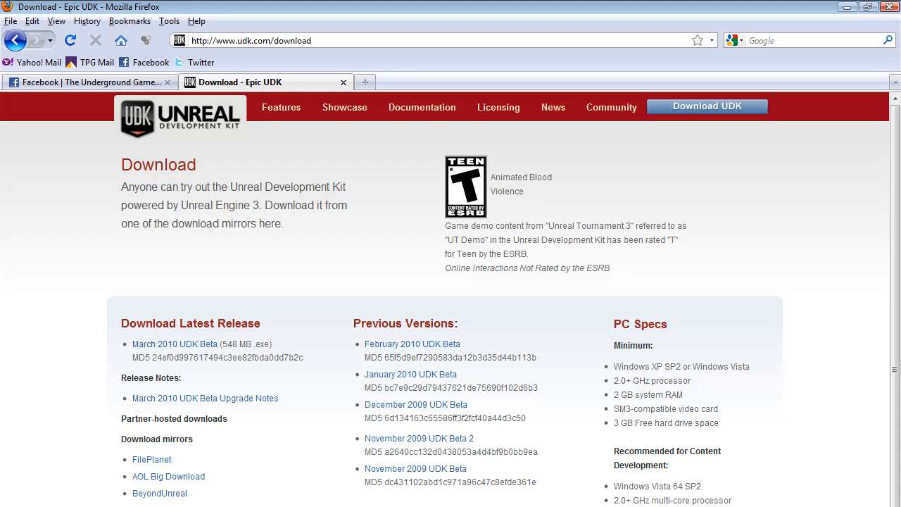
{"action": "scroll", "scroll_direction": "down", "scroll_amount": 3}
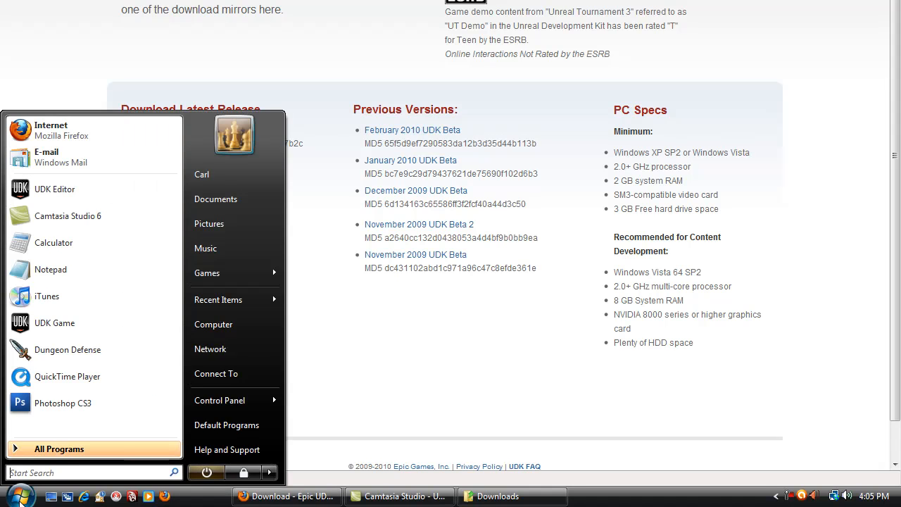
Select Unreal Development Kit 2010-02 in Programs and Features for uninstalling.
{"action": "left_click", "coordinate": [220, 400]}
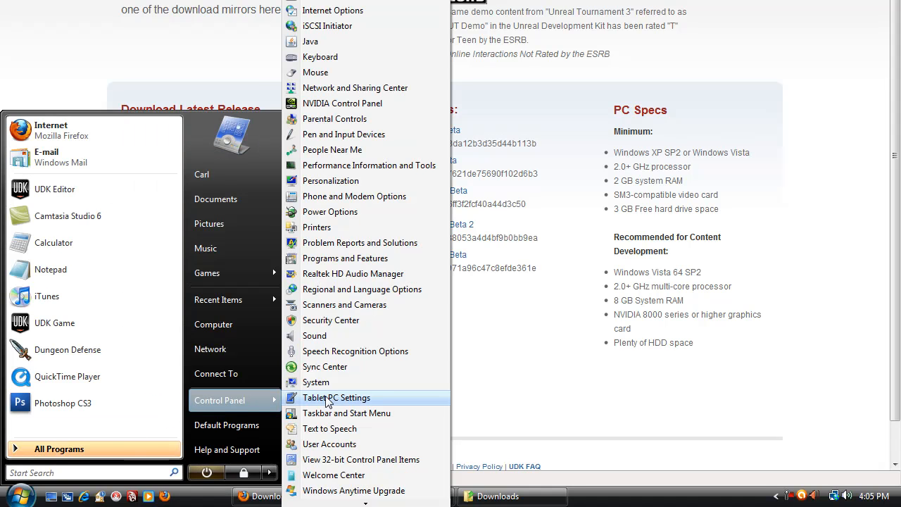
{"action": "mouse_move", "coordinate": [345, 257]}
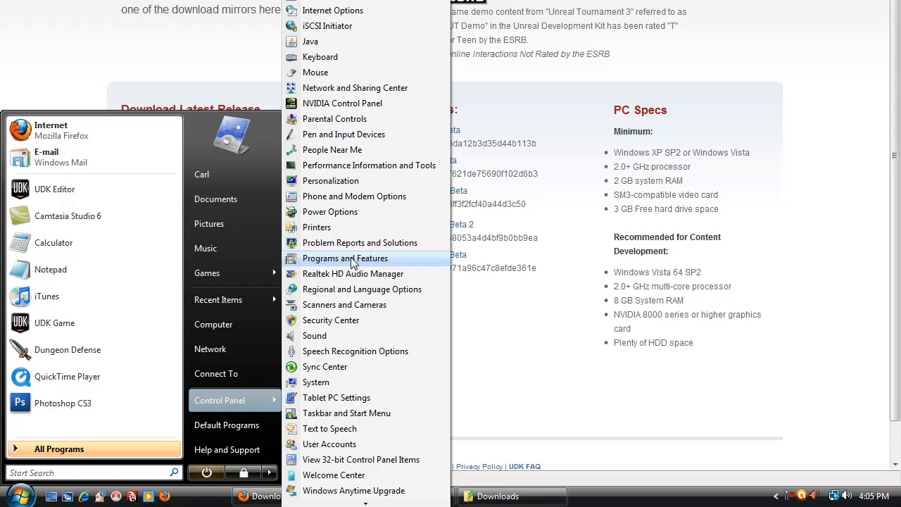
{"action": "left_click", "coordinate": [345, 257]}
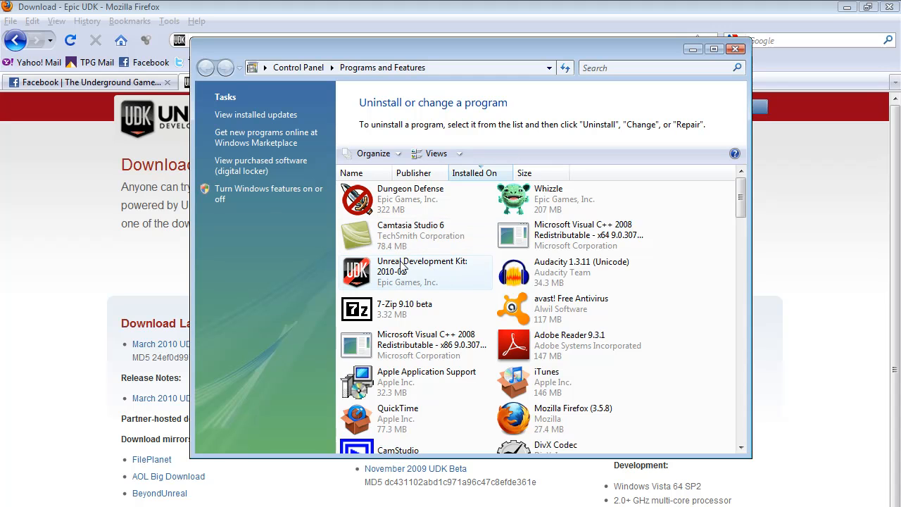
{"action": "left_click", "coordinate": [416, 271]}
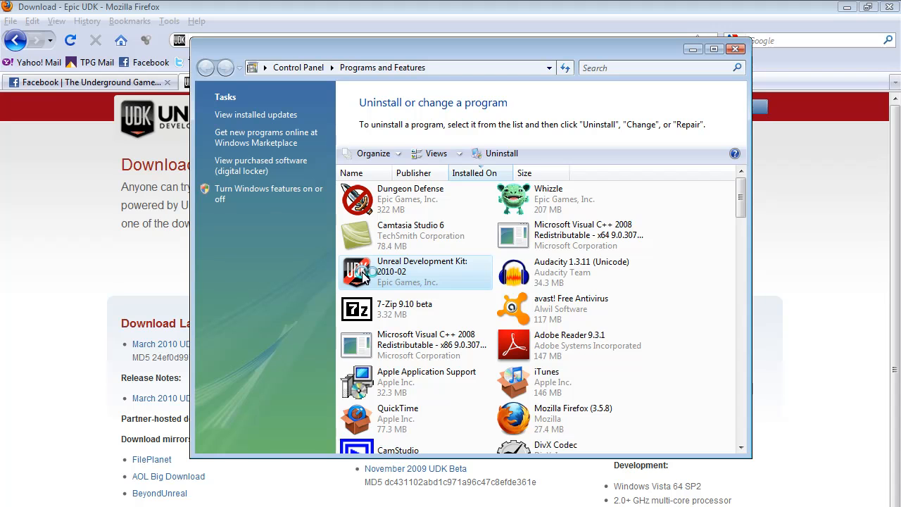
{"action": "mouse_move", "coordinate": [533, 291]}
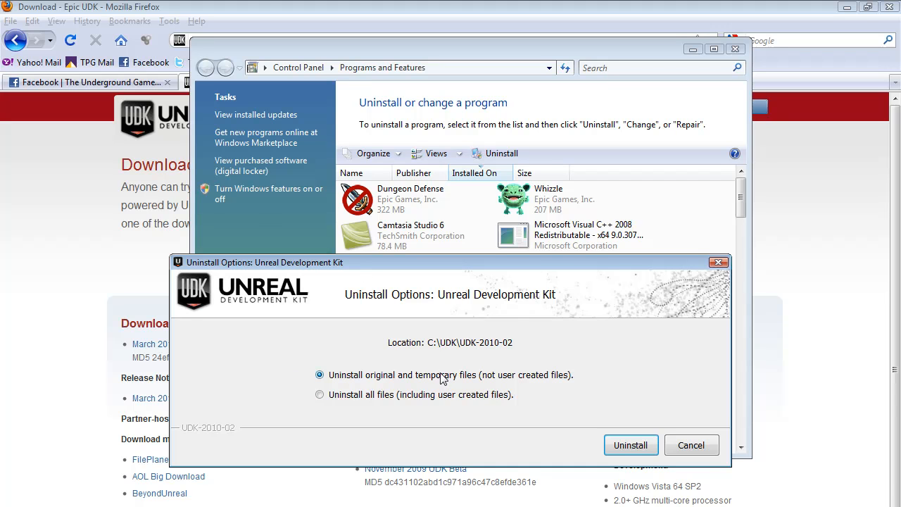
{"action": "mouse_move", "coordinate": [648, 400]}
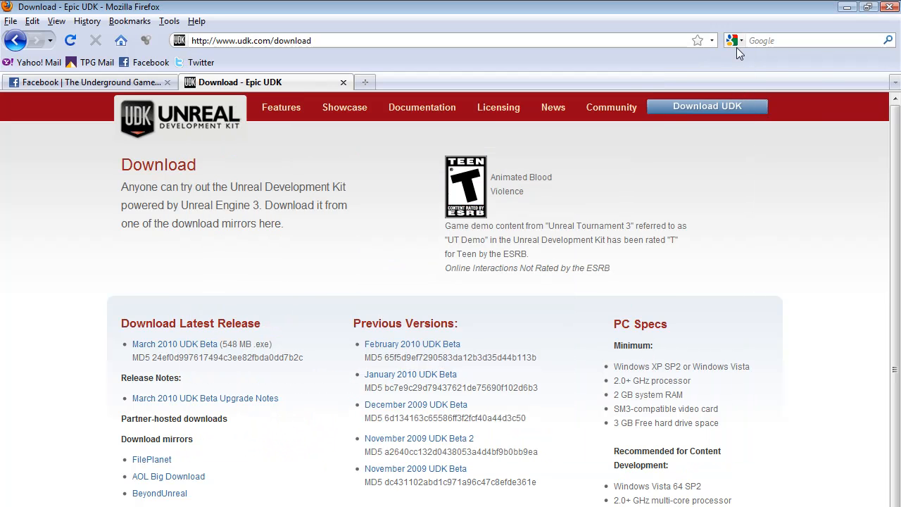
{"action": "mouse_move", "coordinate": [485, 160]}
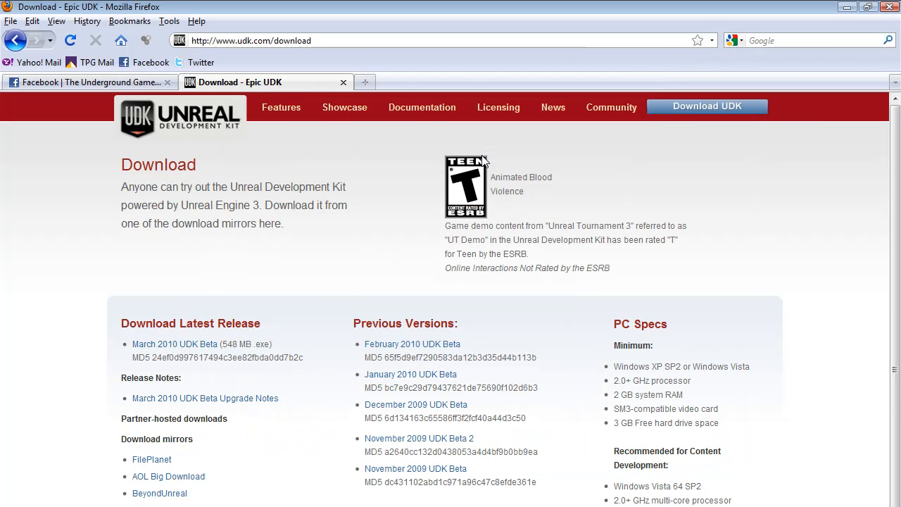
{"action": "mouse_move", "coordinate": [174, 344]}
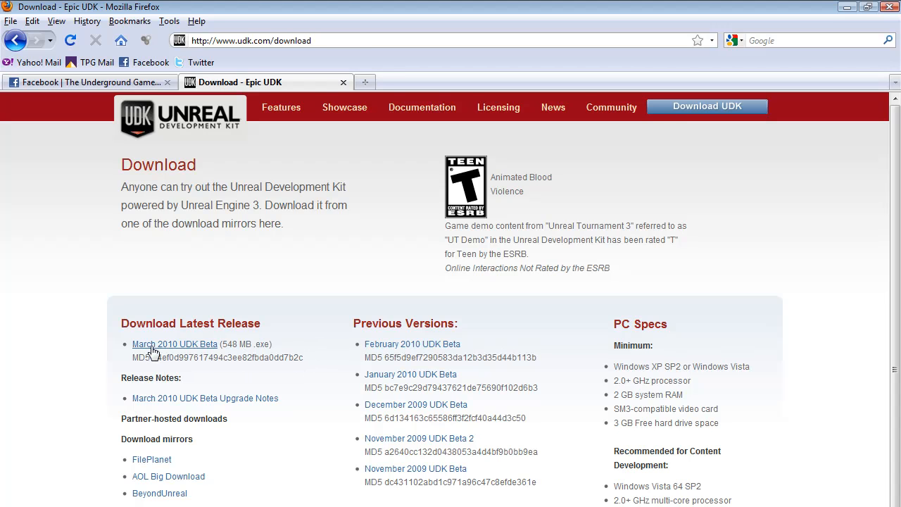
{"action": "mouse_move", "coordinate": [162, 358]}
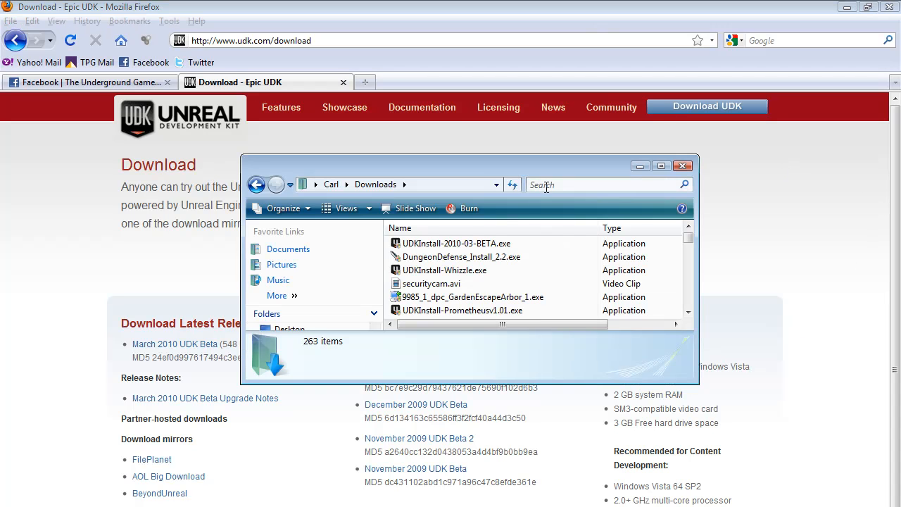
Launch UDKInstall-2010-03-BETA.exe from the Downloads folder to reach its license agreement.
{"action": "left_click", "coordinate": [456, 242]}
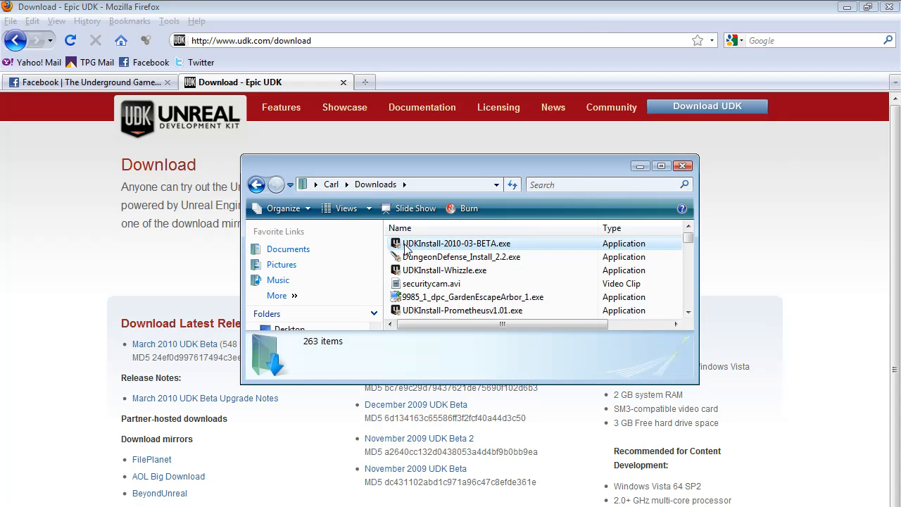
{"action": "left_click", "coordinate": [456, 242]}
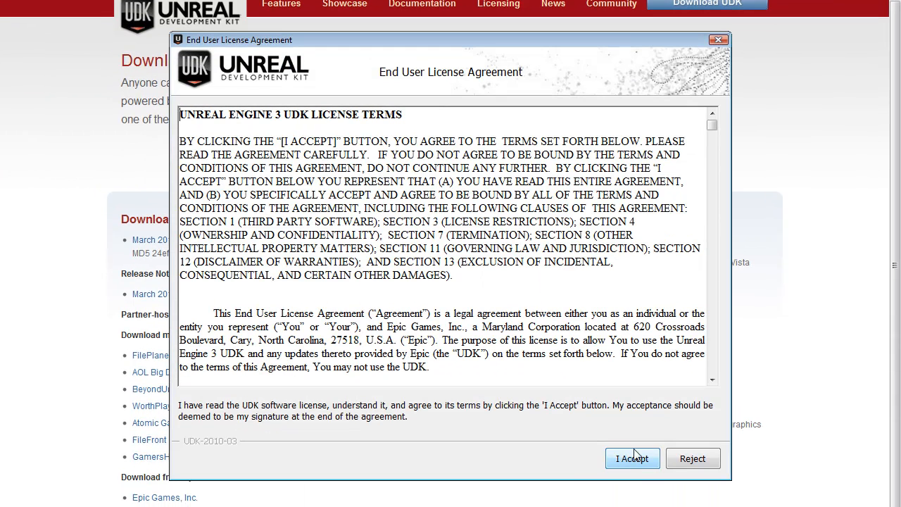
Accept the license, install UDK to C:\UDK\UDK-2010-03, unblock it in the firewall, and finish.
{"action": "left_click", "coordinate": [631, 459]}
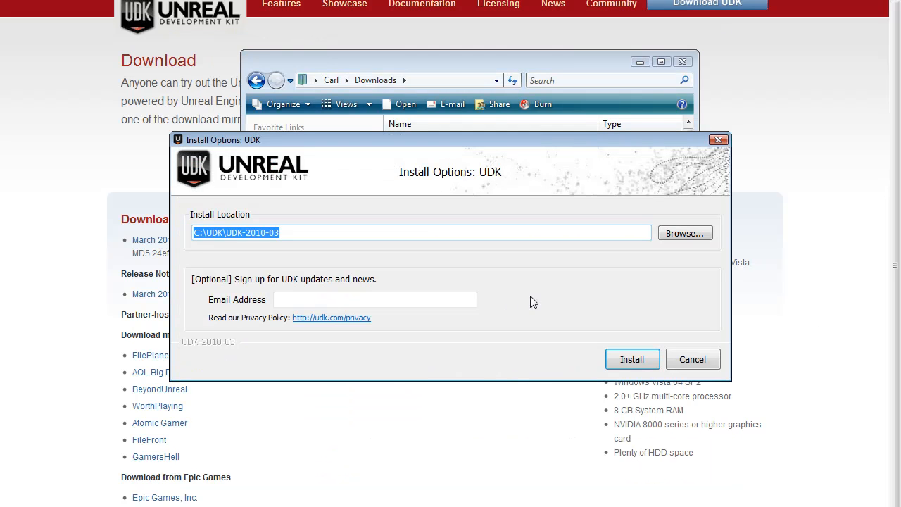
{"action": "mouse_move", "coordinate": [345, 265]}
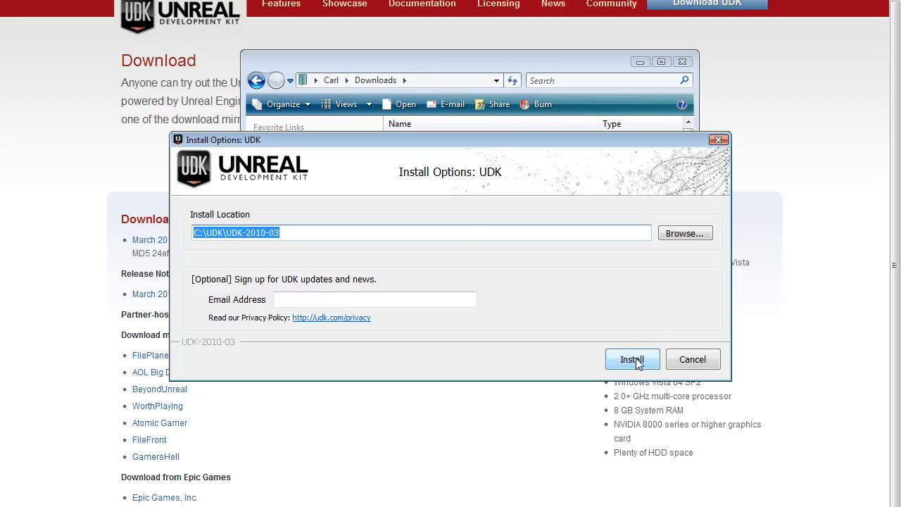
{"action": "left_click", "coordinate": [631, 359]}
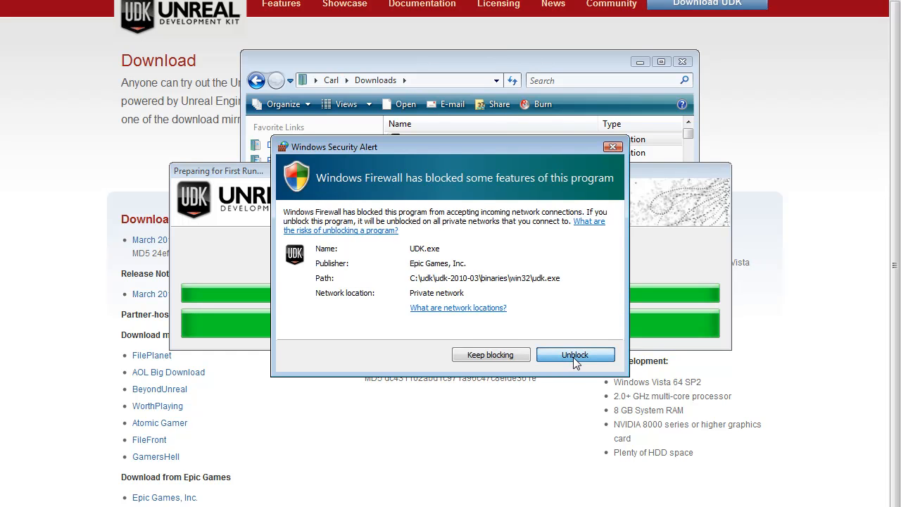
{"action": "left_click", "coordinate": [574, 355]}
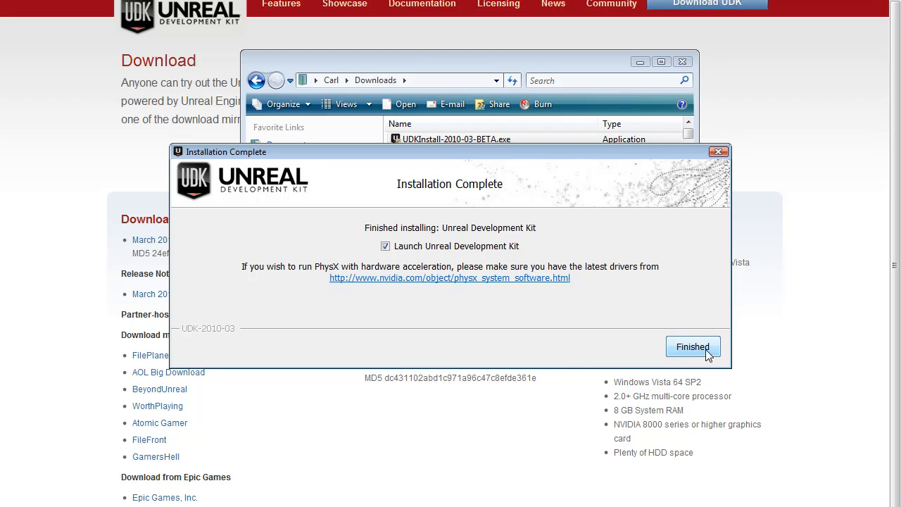
{"action": "left_click", "coordinate": [693, 347]}
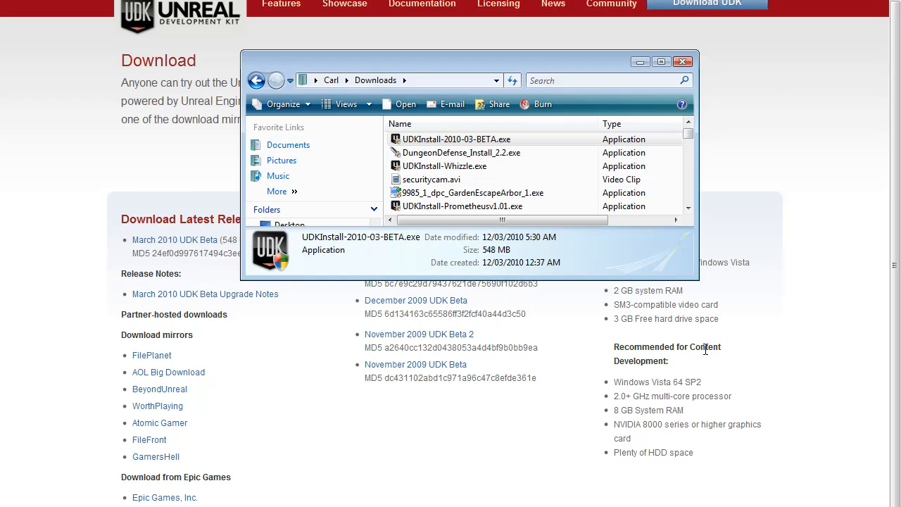
Close the Downloads folder window, leaving the UDK download page visible.
{"action": "left_click", "coordinate": [681, 62]}
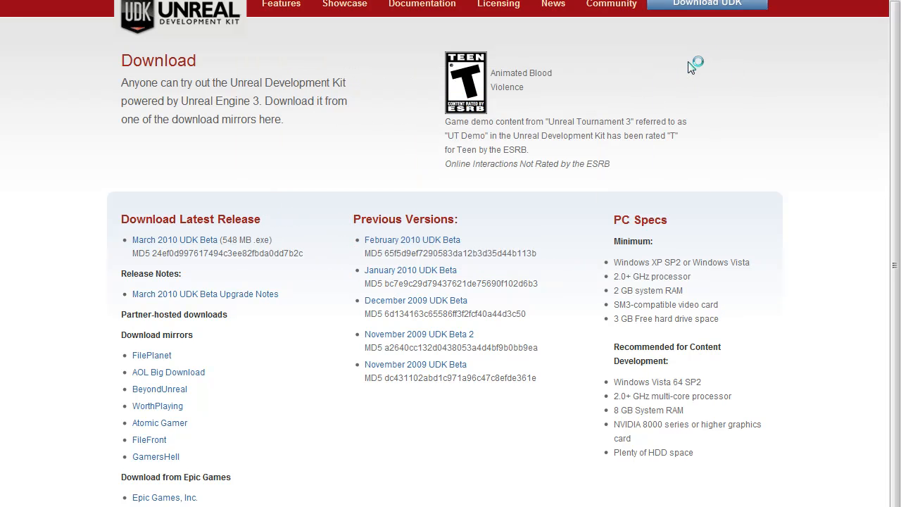
{"action": "mouse_move", "coordinate": [744, 369]}
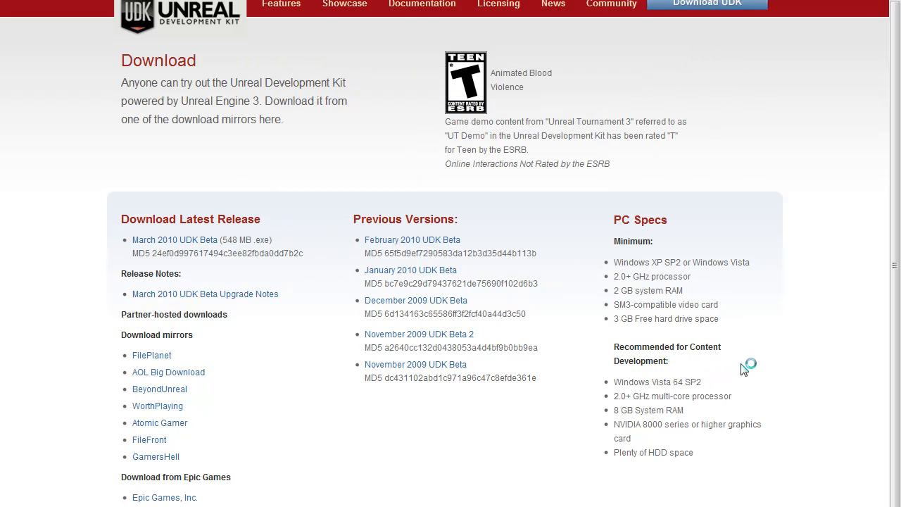